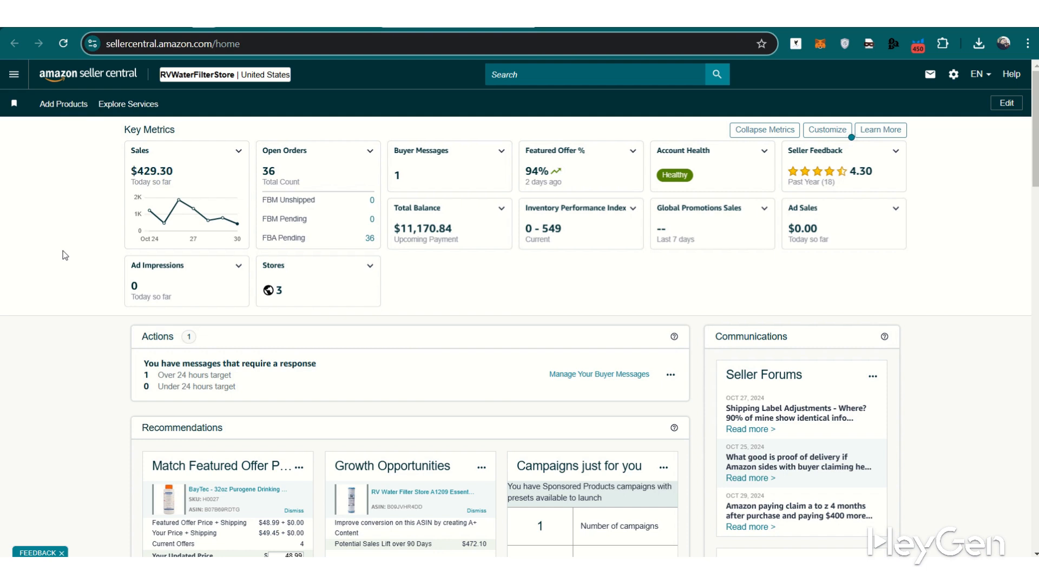
mouse_move(11, 247)
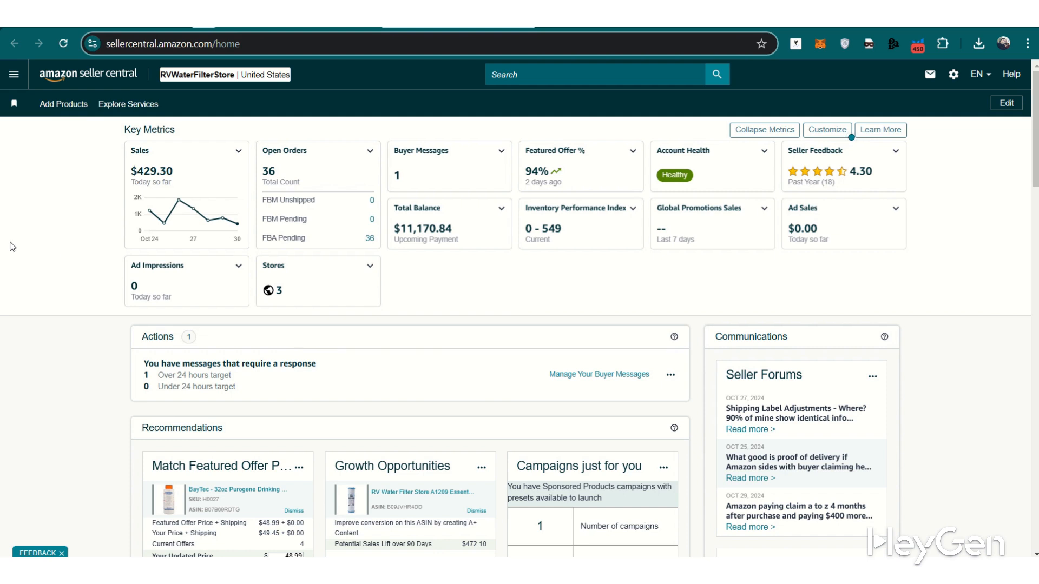
mouse_move(14, 257)
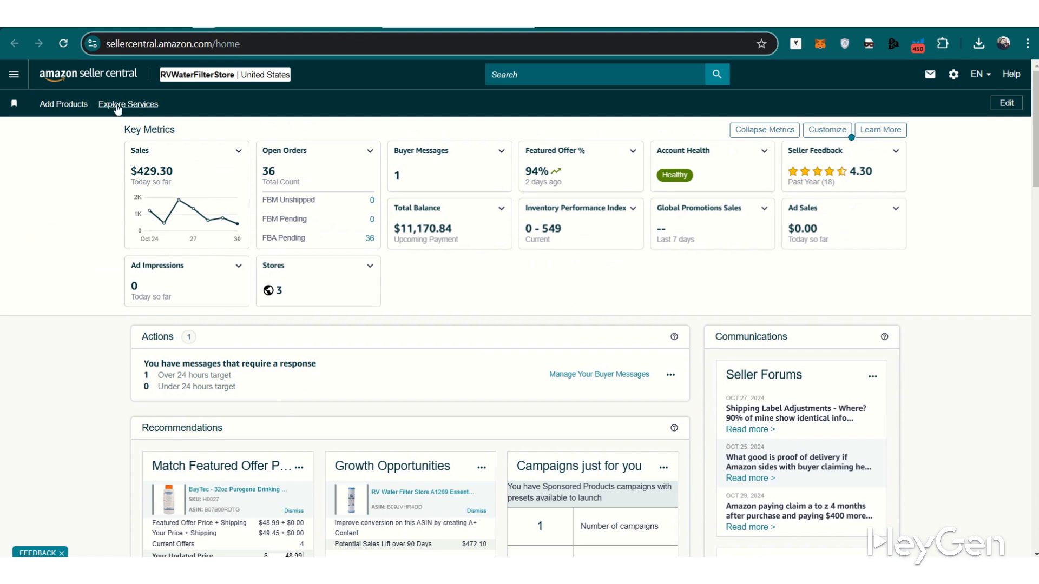
mouse_move(802, 137)
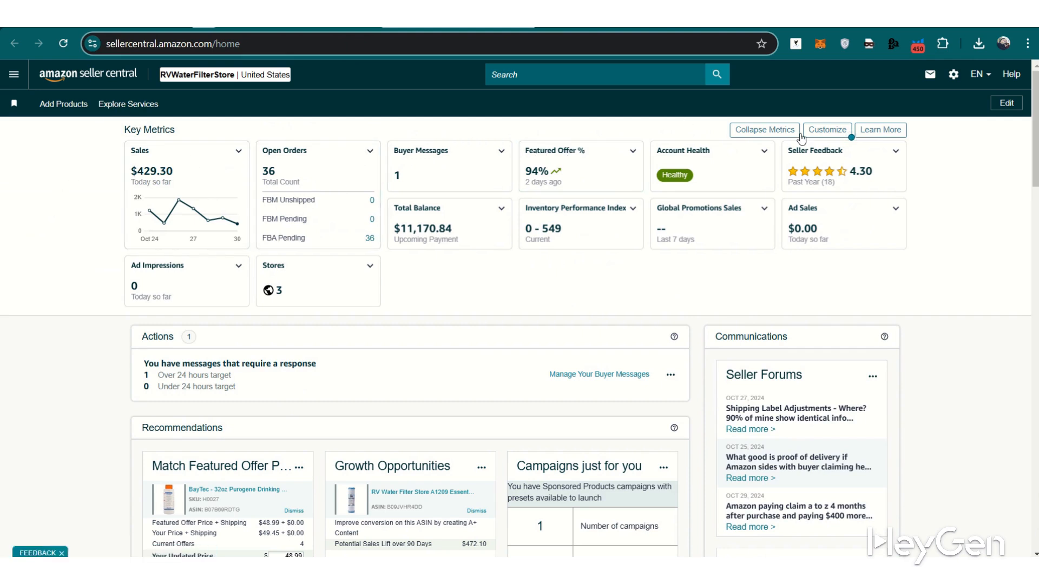
Step: Open Account Info from the Settings gear menu in the top bar
click(953, 74)
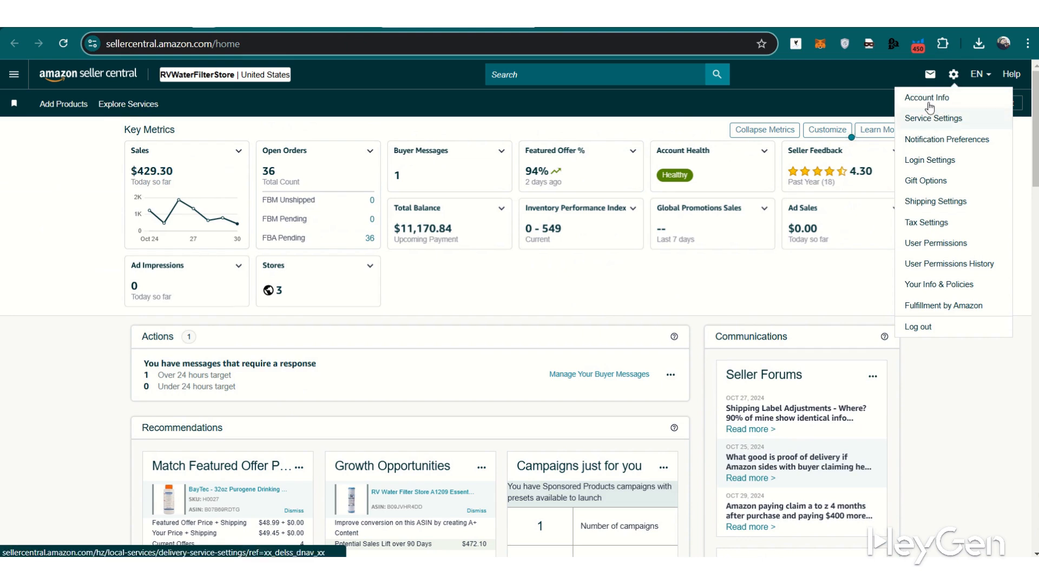
click(926, 97)
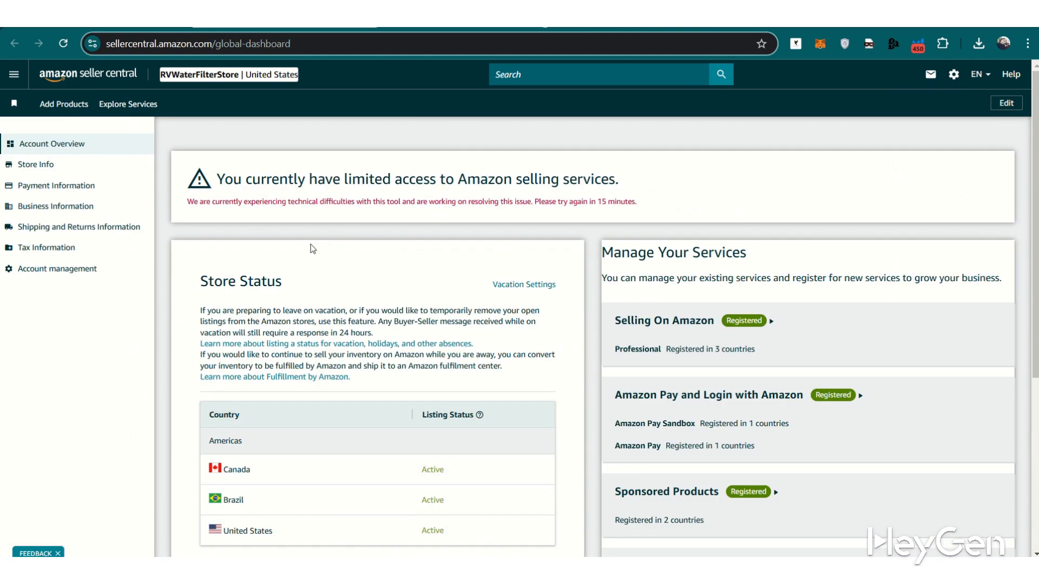
mouse_move(350, 270)
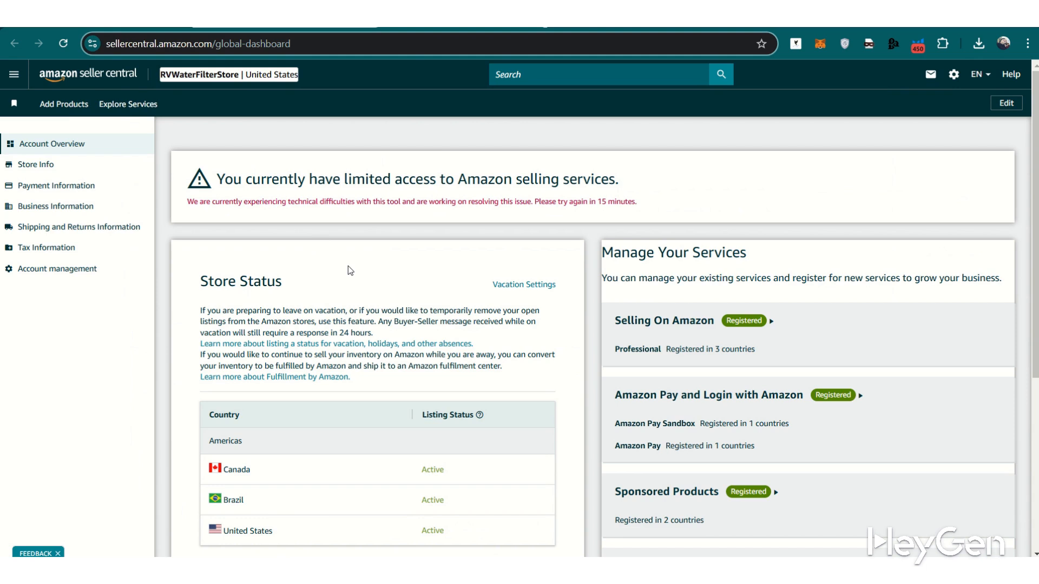
mouse_move(62, 206)
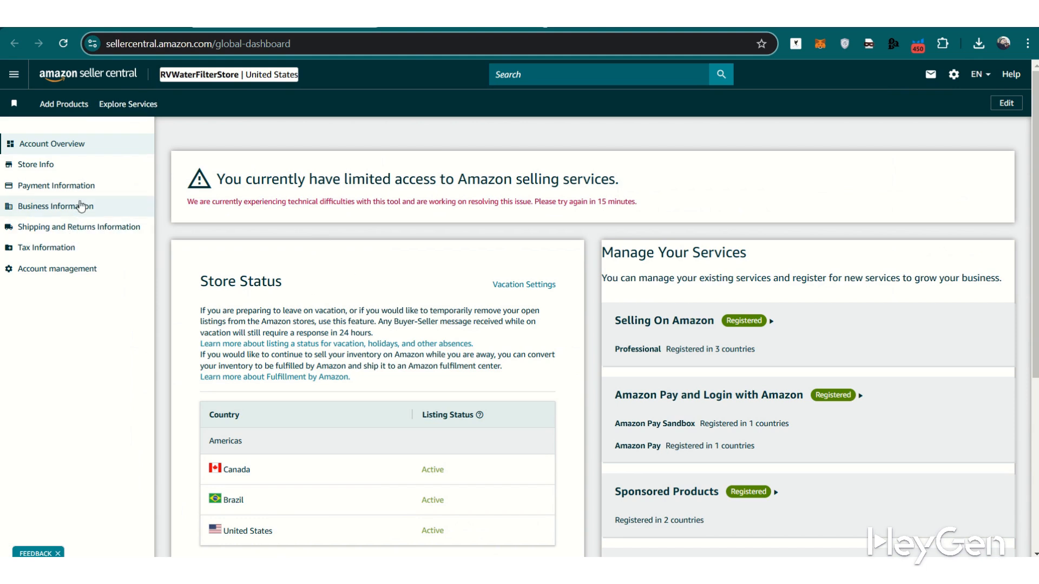